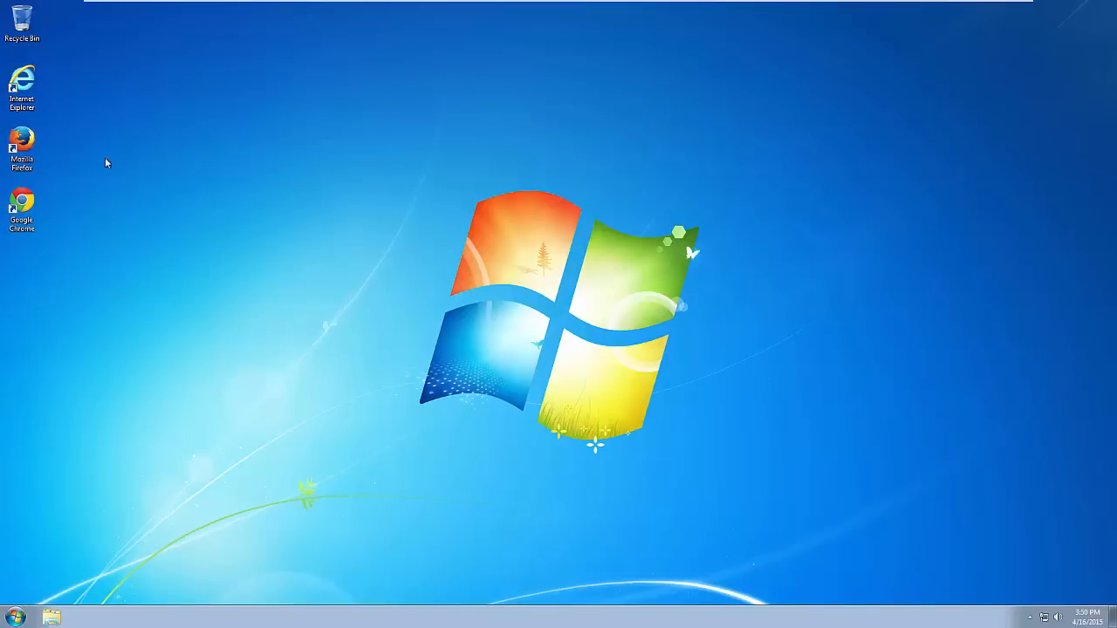
- Confirm Internet Explorer opens on adulttube.info, then restart into Advanced Boot Options
double_click(21, 83)
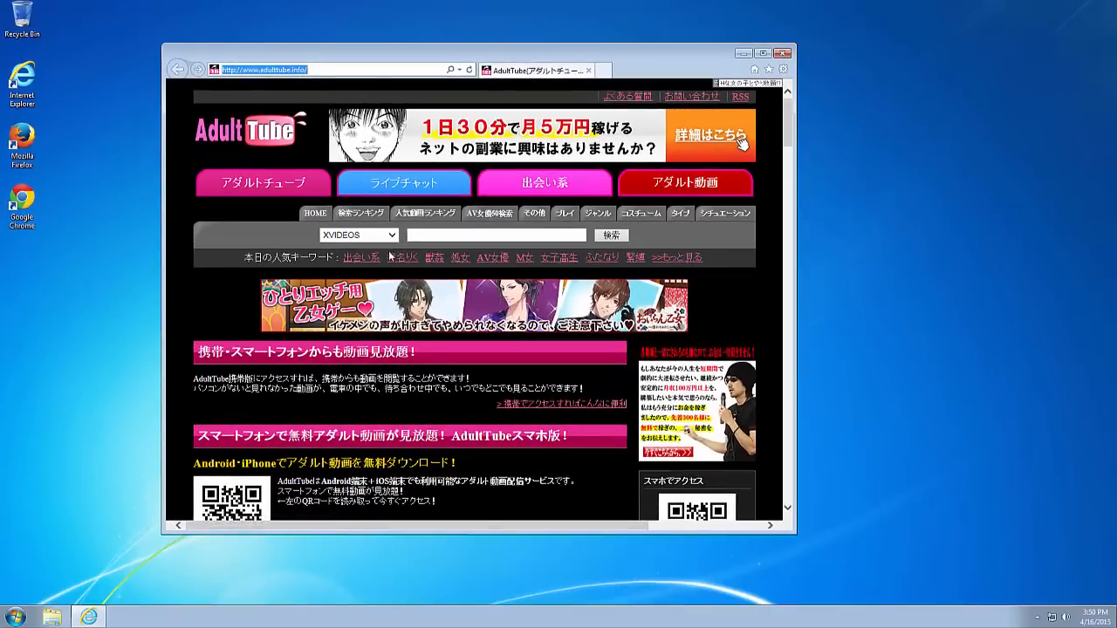
scroll("down", 3)
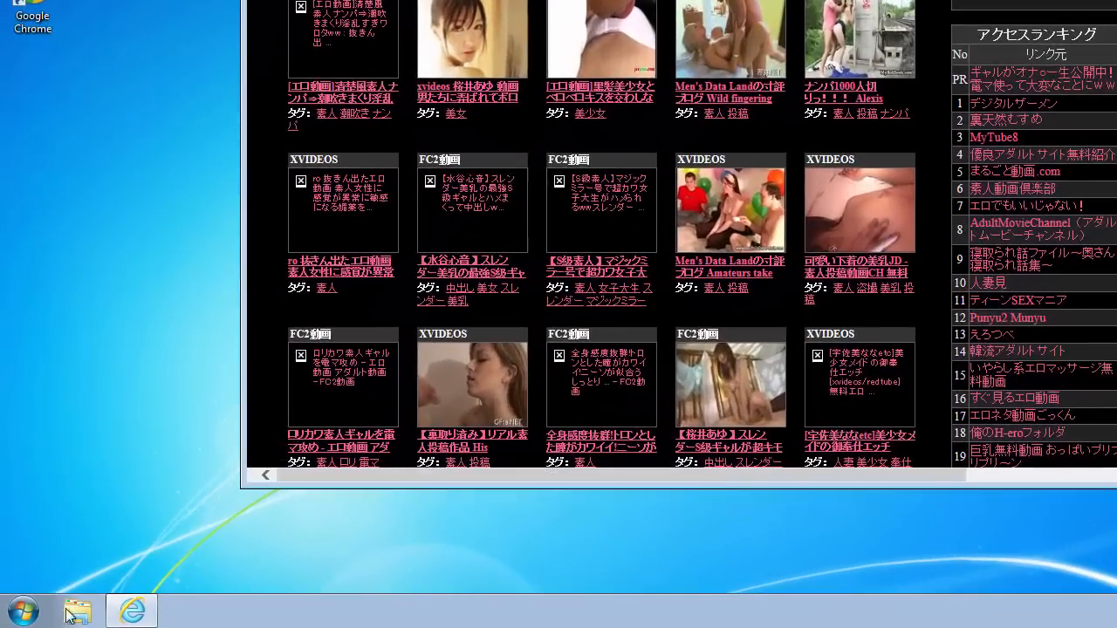
left_click(22, 610)
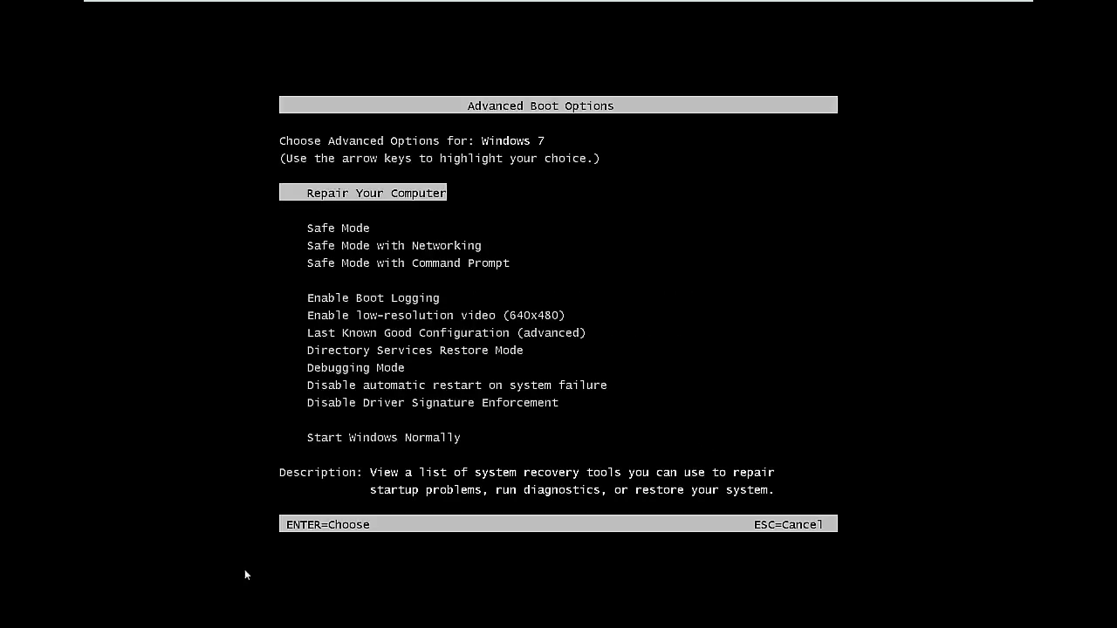
- Choose Safe Mode in Advanced Boot Options to boot Windows into Safe Mode
key("Down")
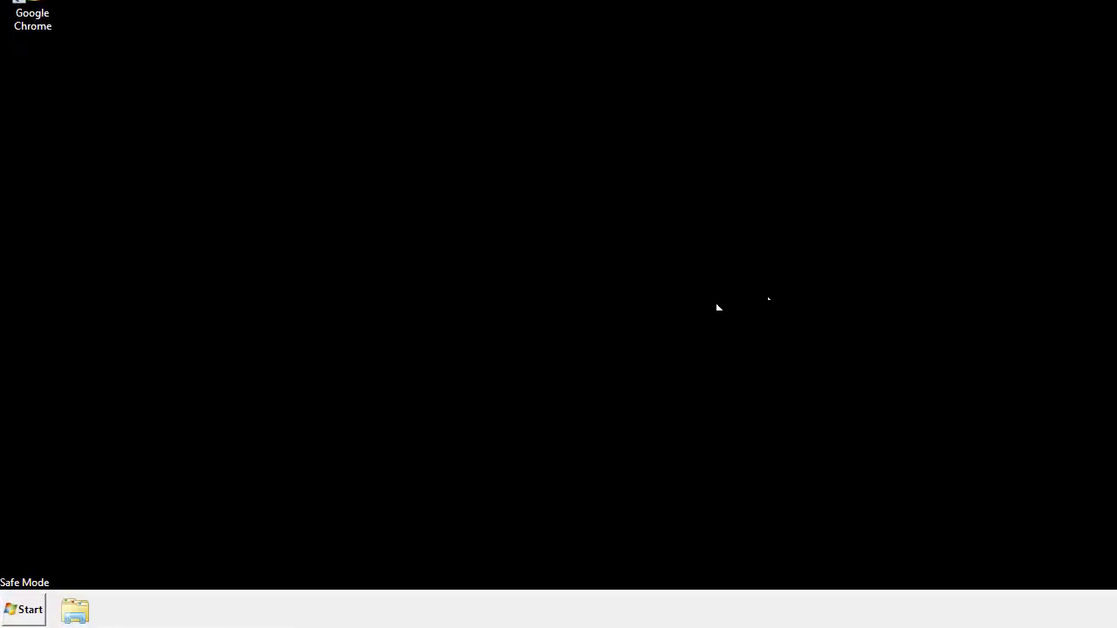
- Open regedit at HKEY_CURRENT_USER\Software\Microsoft\Internet Explorer\Main showing the Start Page value
left_click(23, 611)
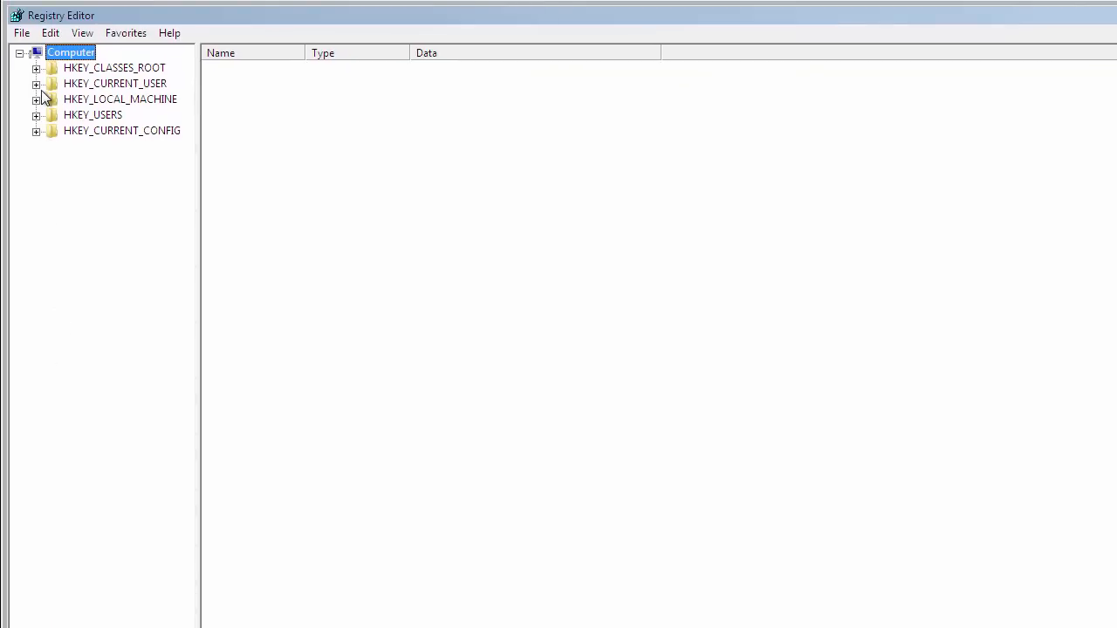
left_click(37, 83)
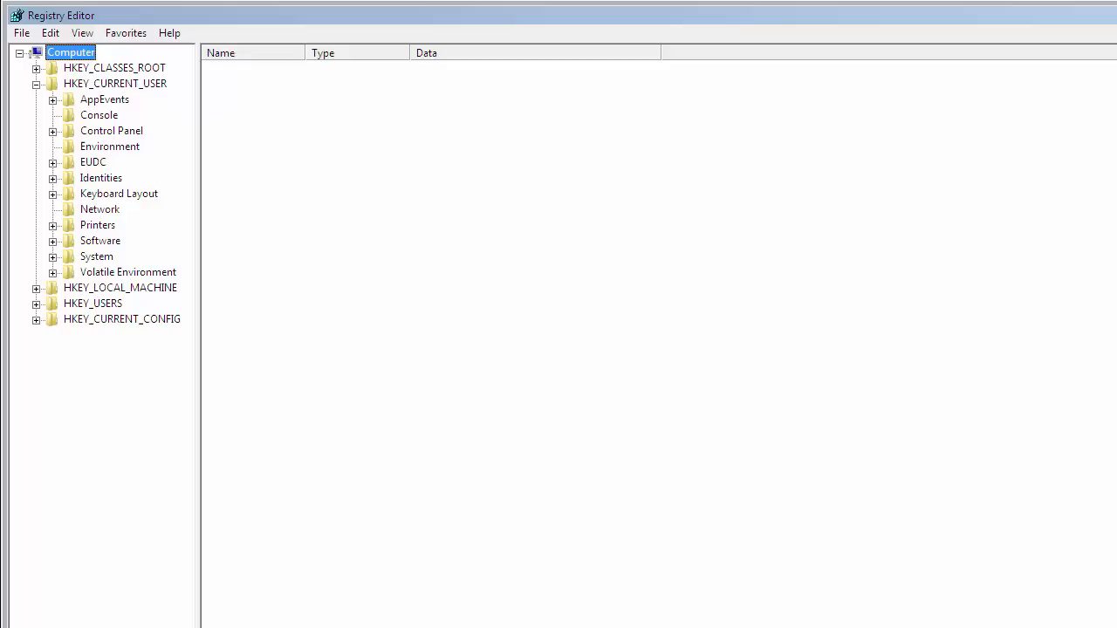
mouse_move(160, 152)
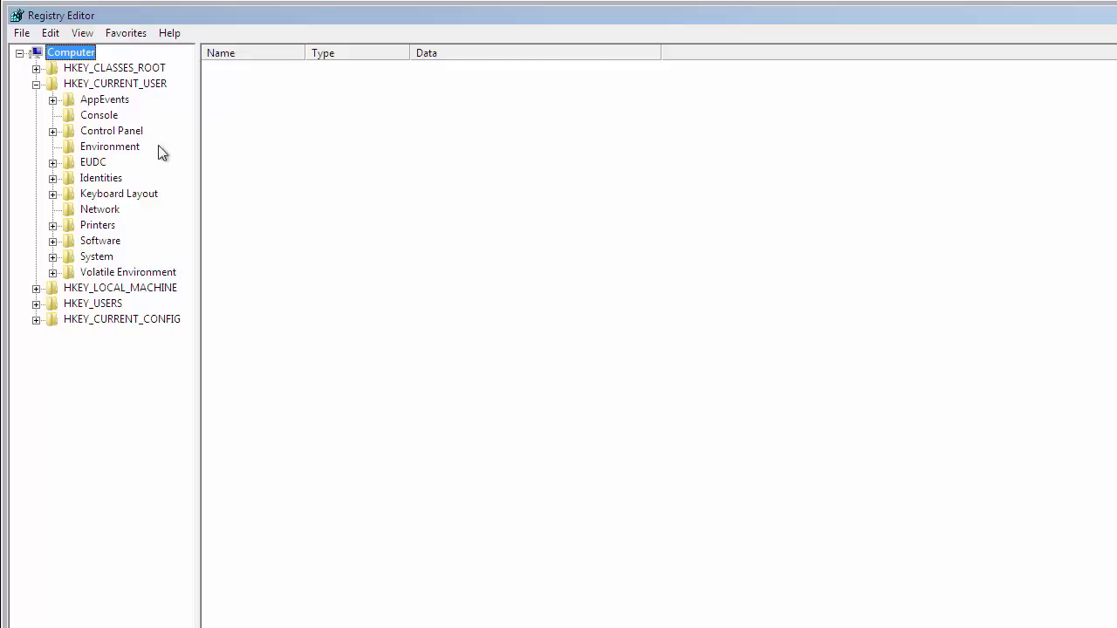
mouse_move(92, 92)
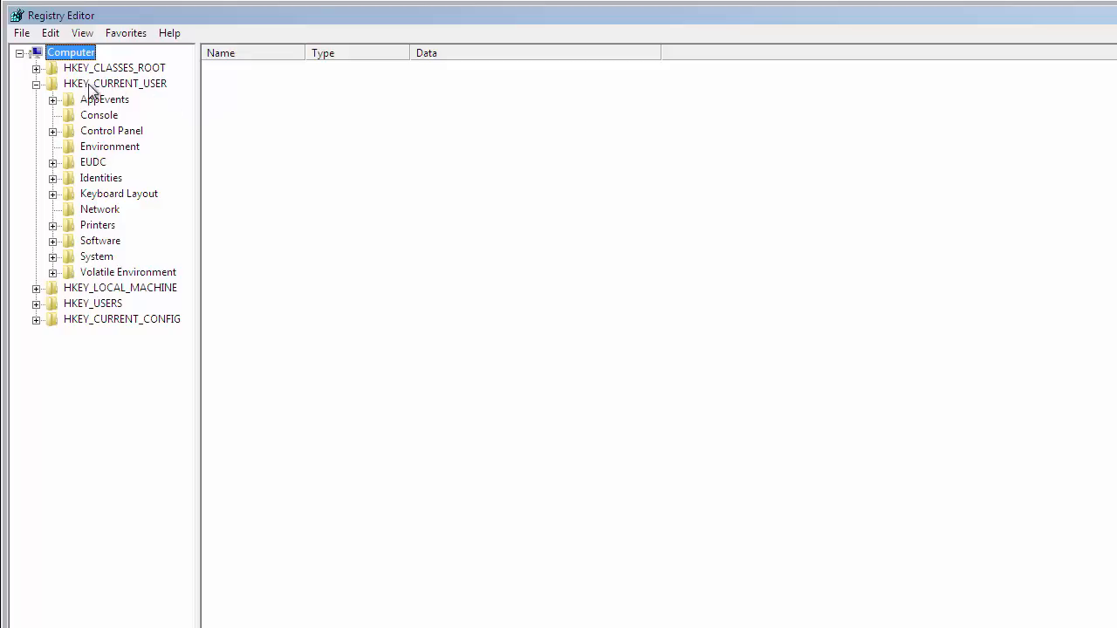
left_click(99, 240)
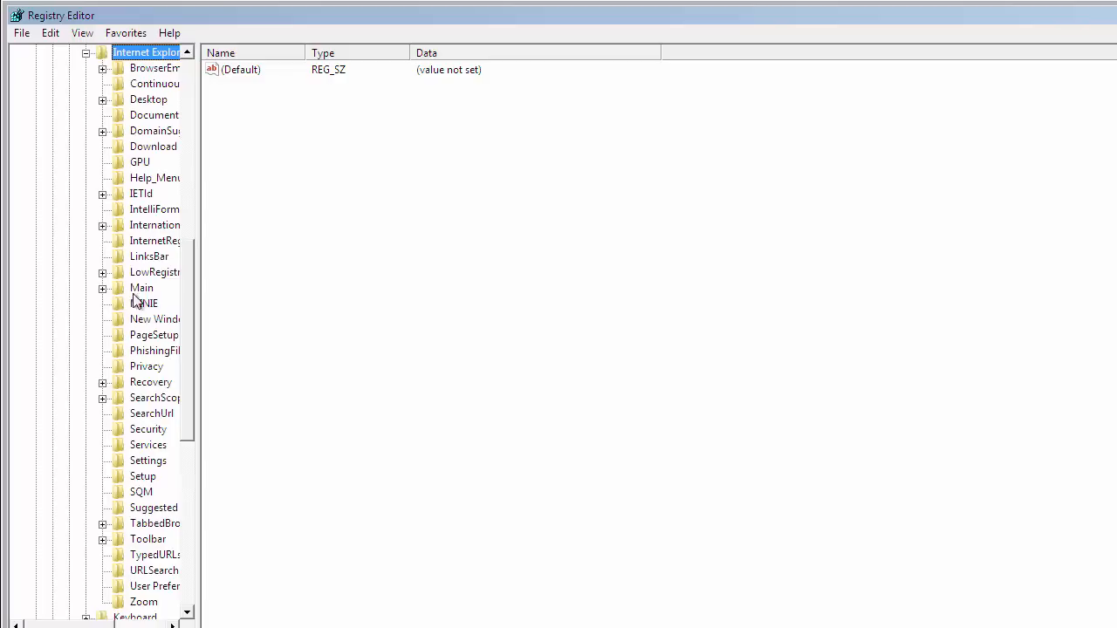
left_click(142, 288)
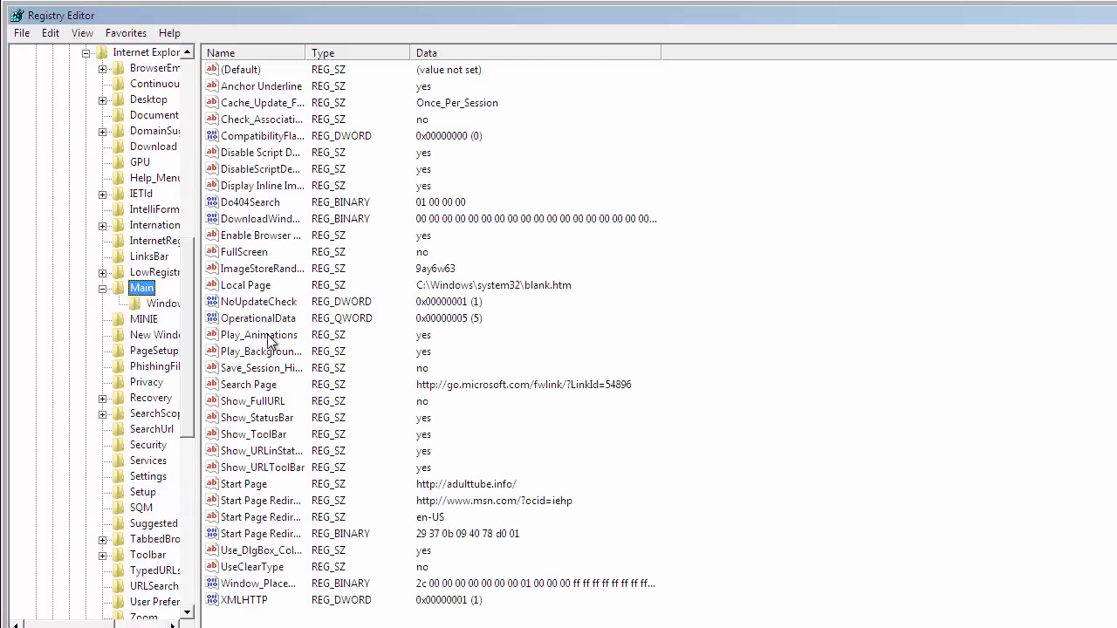
mouse_move(275, 489)
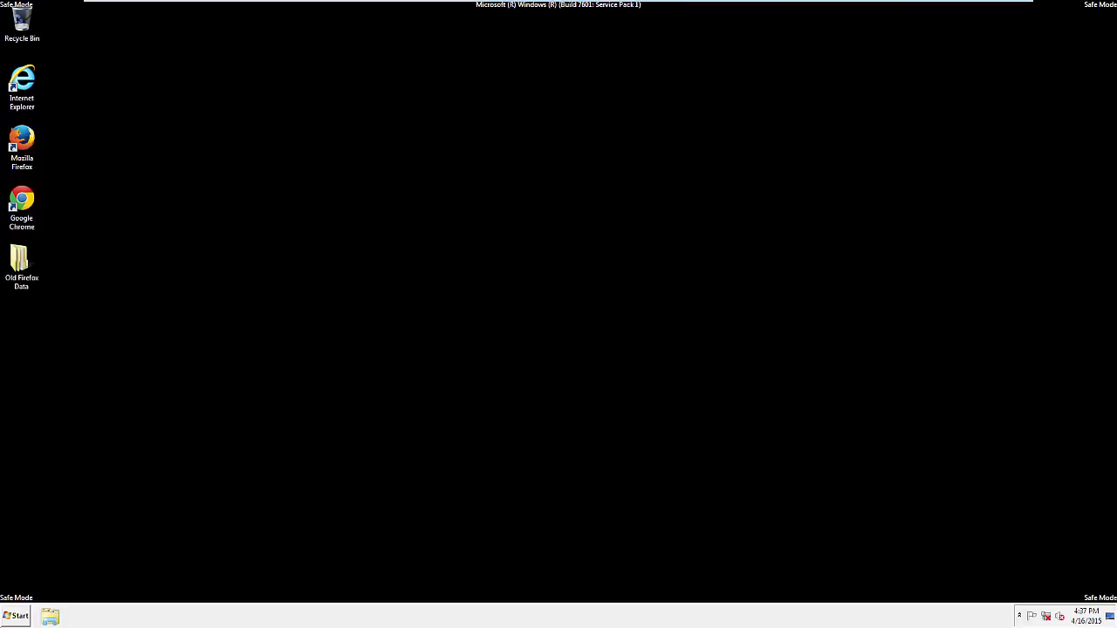
mouse_move(126, 254)
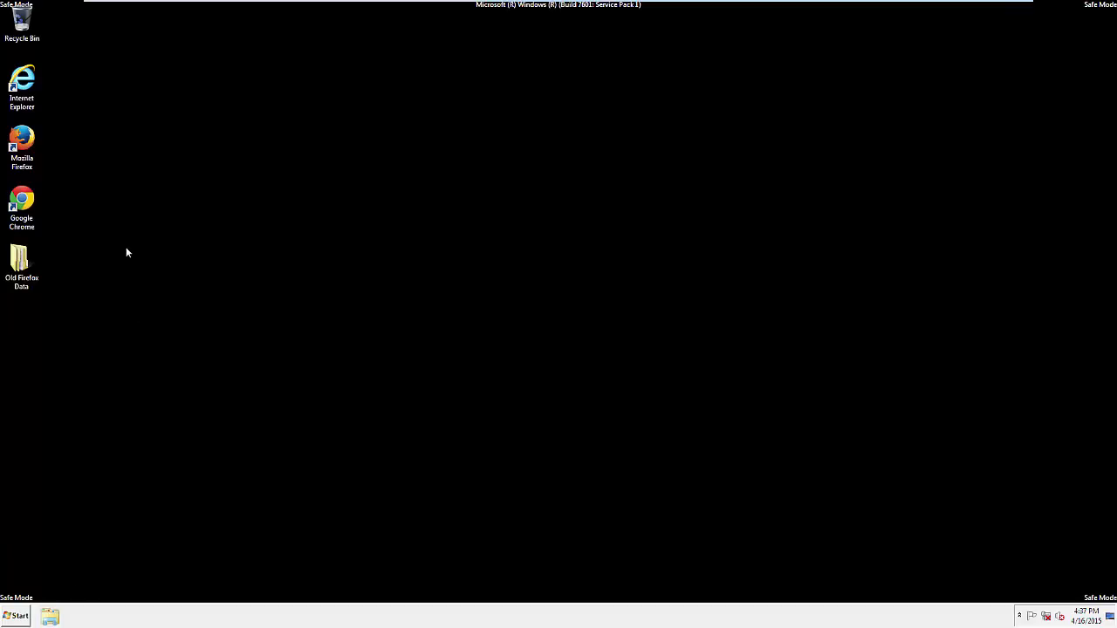
- Launch Firefox and open Clear Recent History with time range Everything
double_click(22, 145)
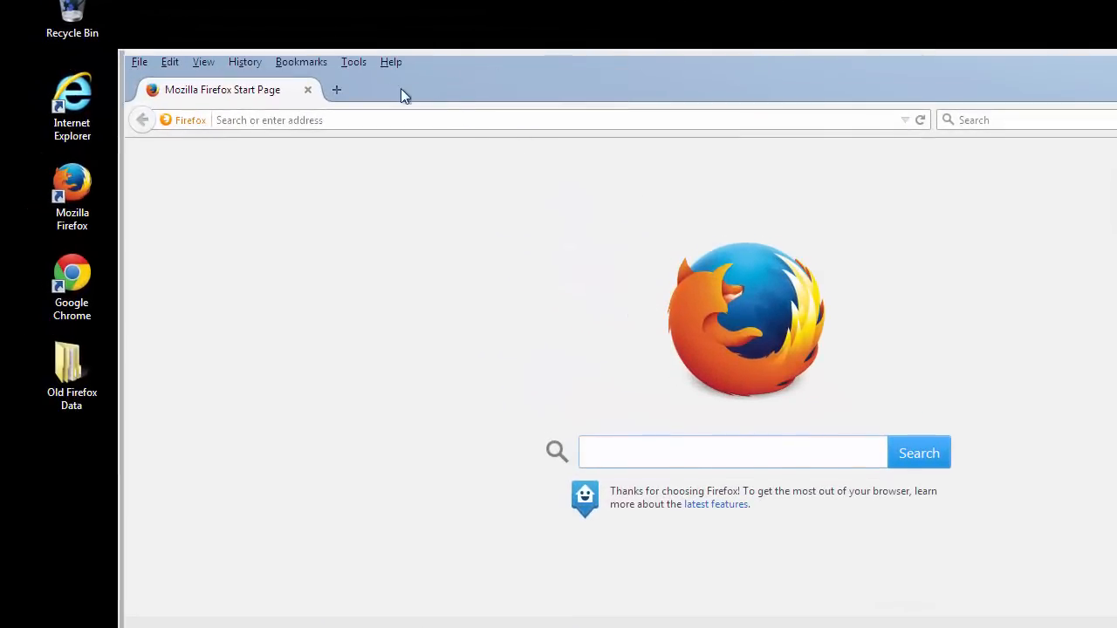
left_click(244, 61)
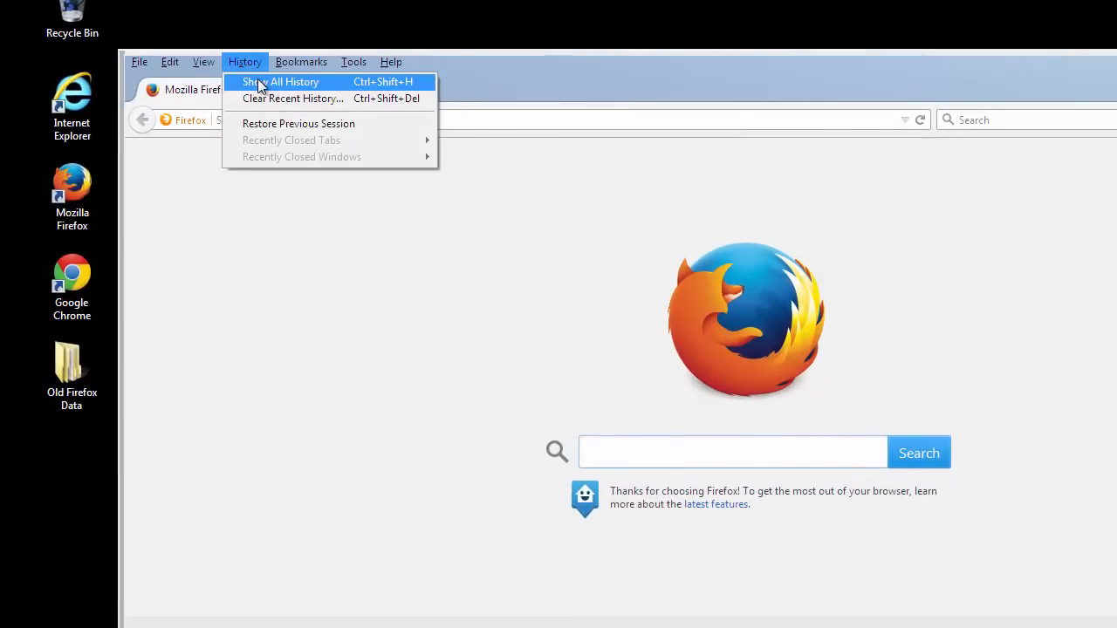
left_click(292, 97)
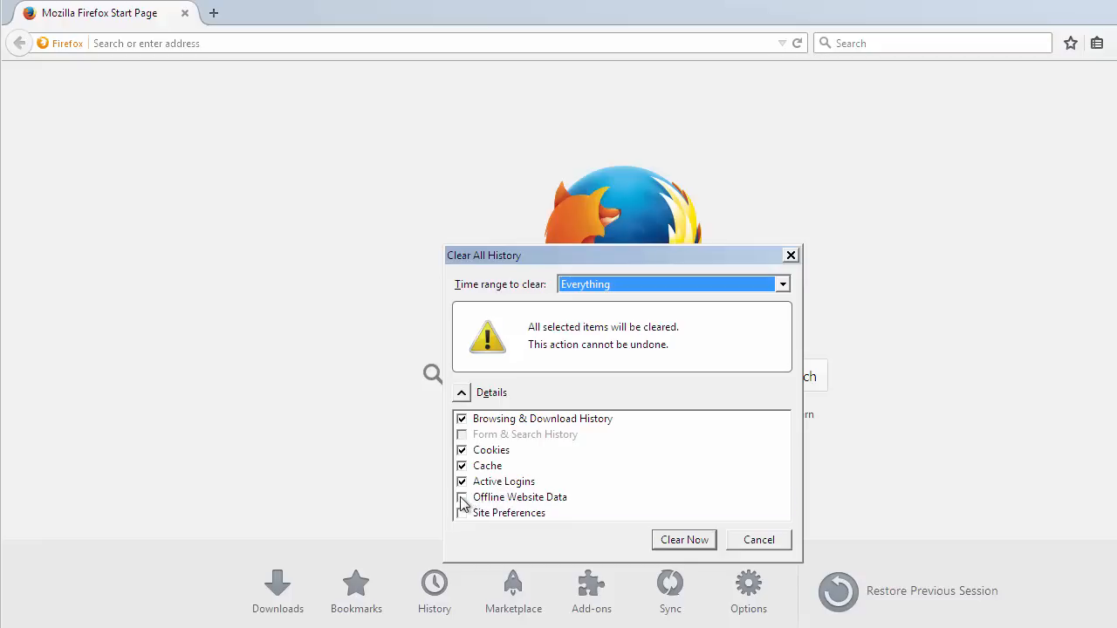
- Clear all Firefox data including offline website data and site preferences, then open Troubleshooting Information
left_click(463, 497)
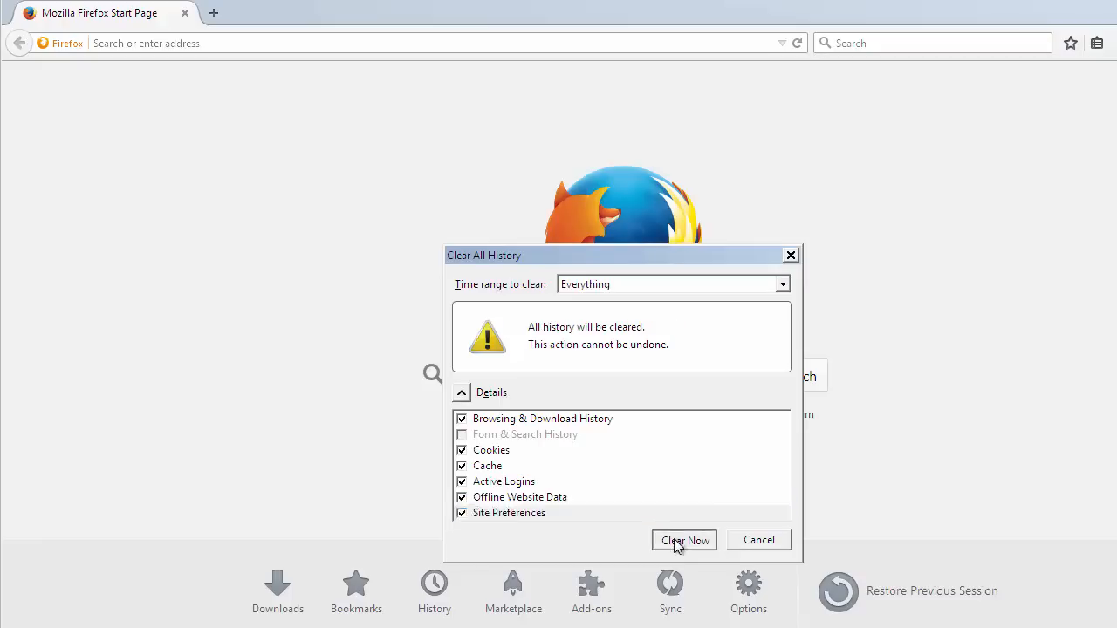
left_click(684, 540)
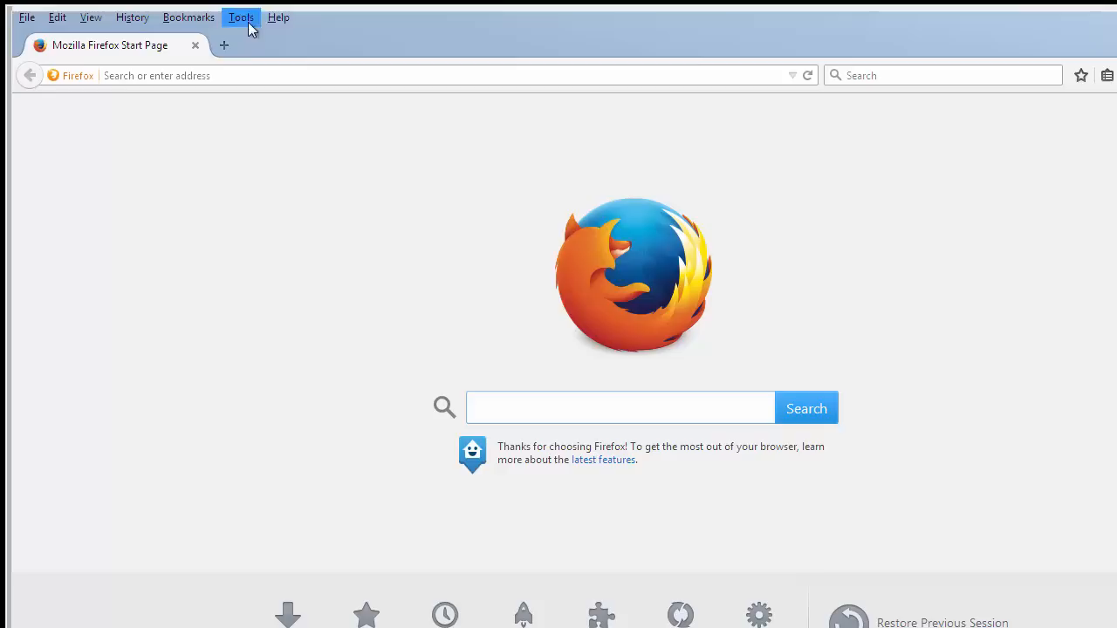
left_click(279, 17)
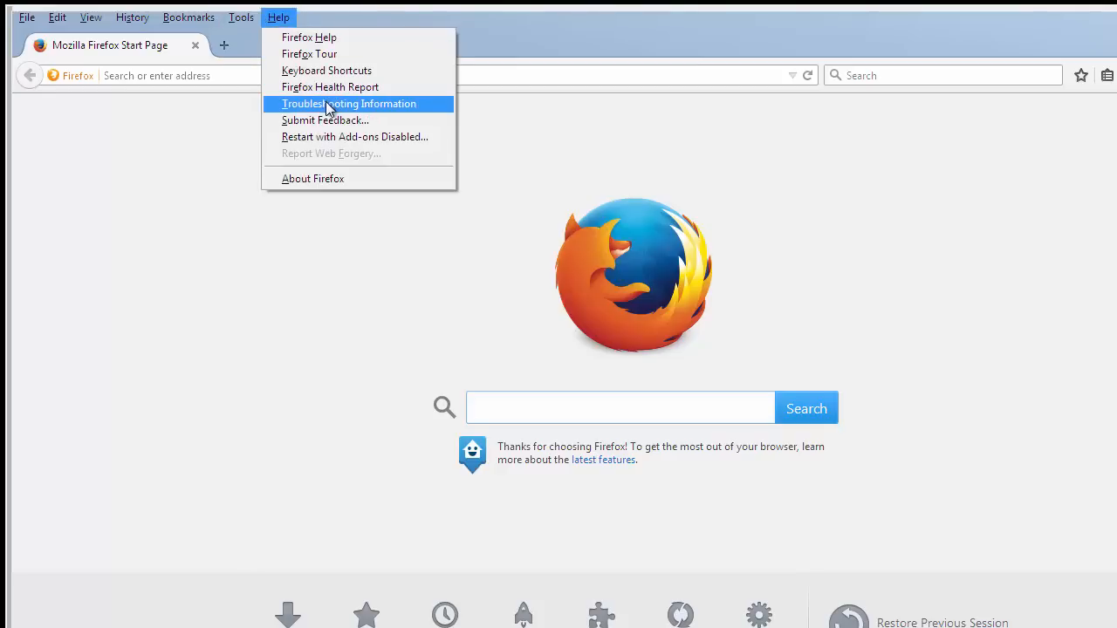
left_click(348, 104)
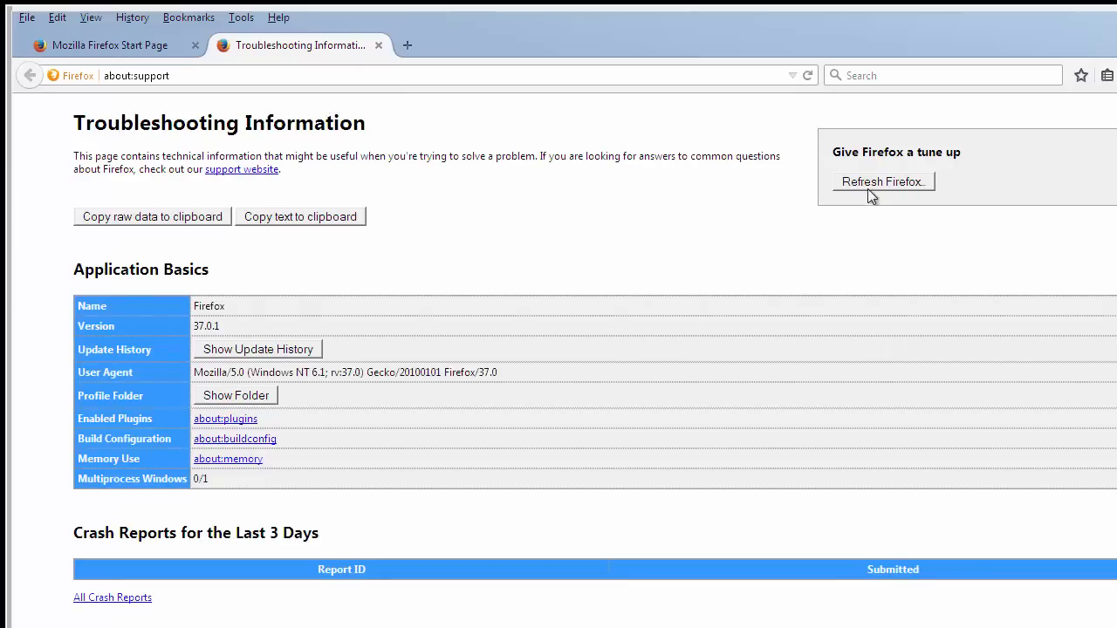
- Refresh Firefox to defaults, confirm, and finish the Import Wizard
left_click(883, 181)
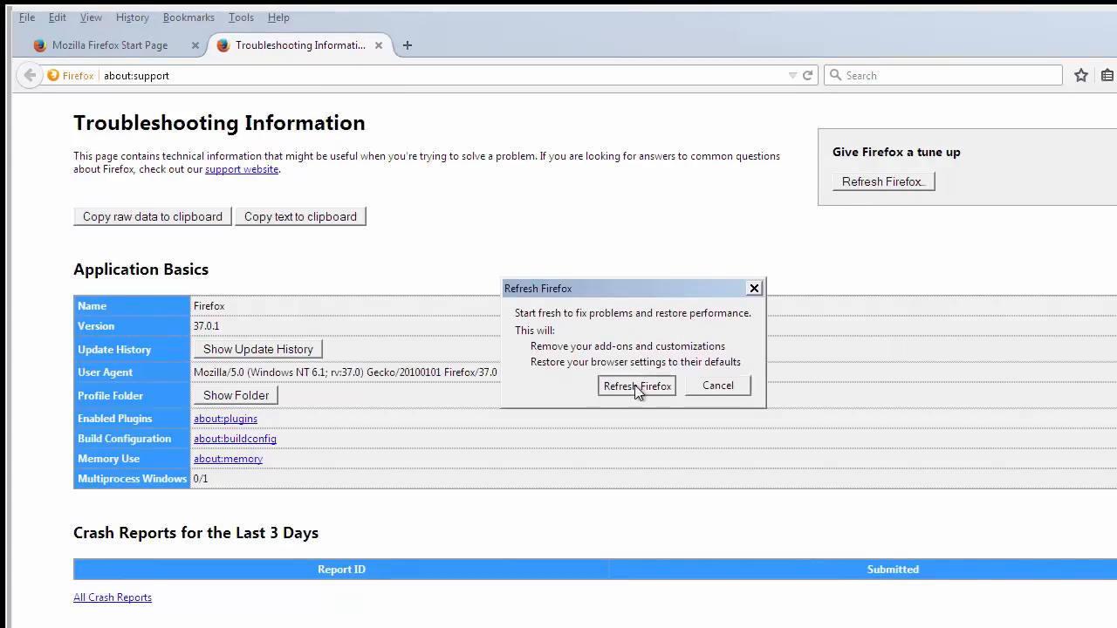
left_click(636, 386)
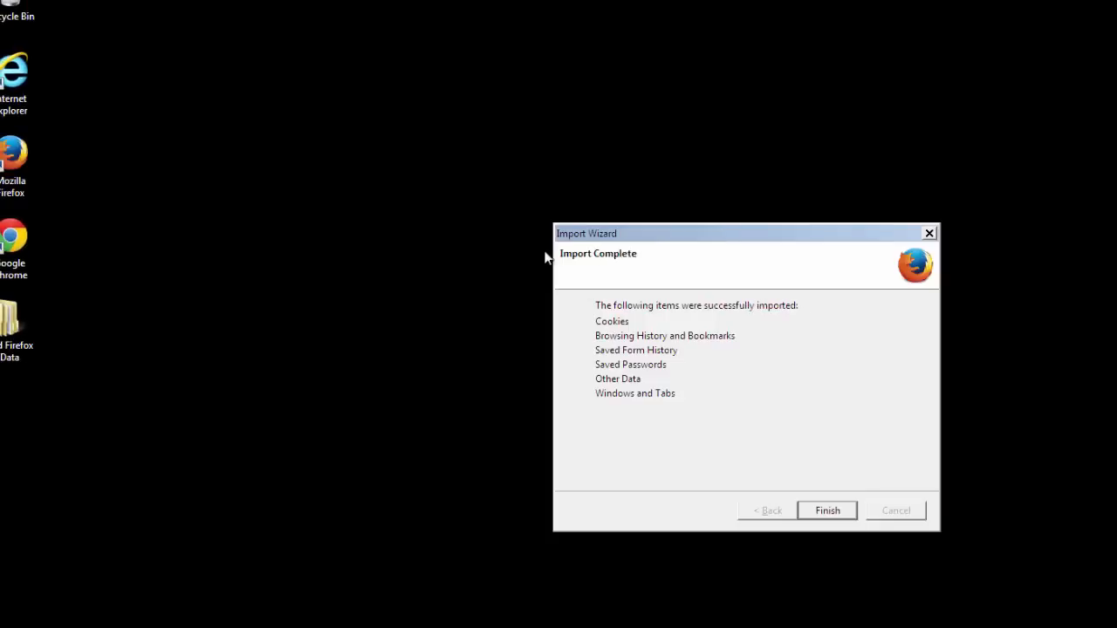
mouse_move(828, 510)
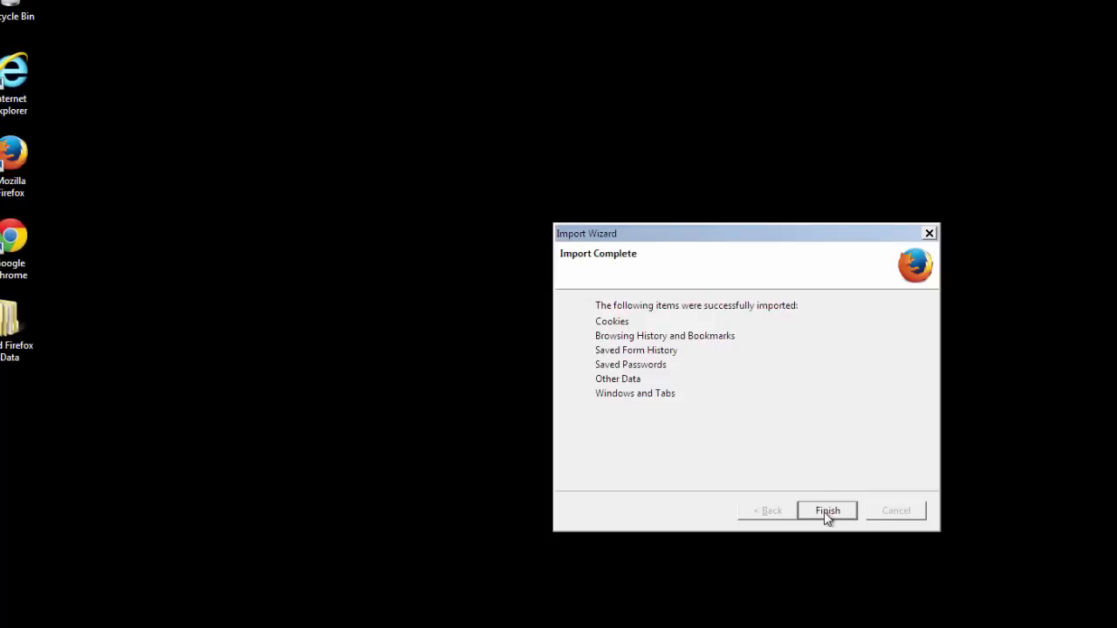
left_click(827, 511)
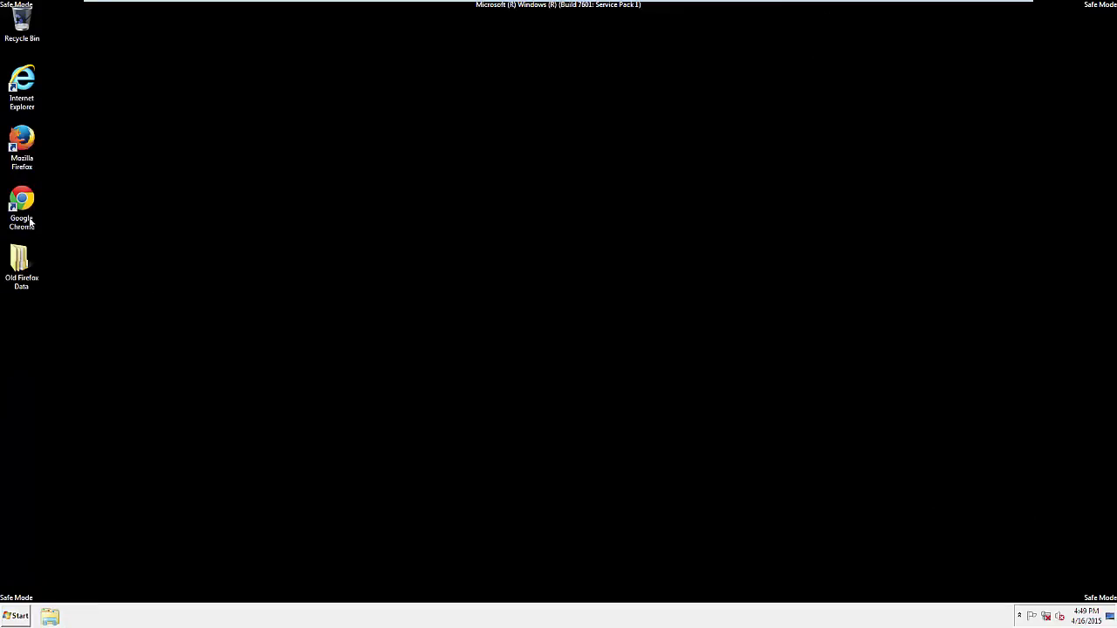
- Launch Chrome and go from Settings to the History page
double_click(21, 201)
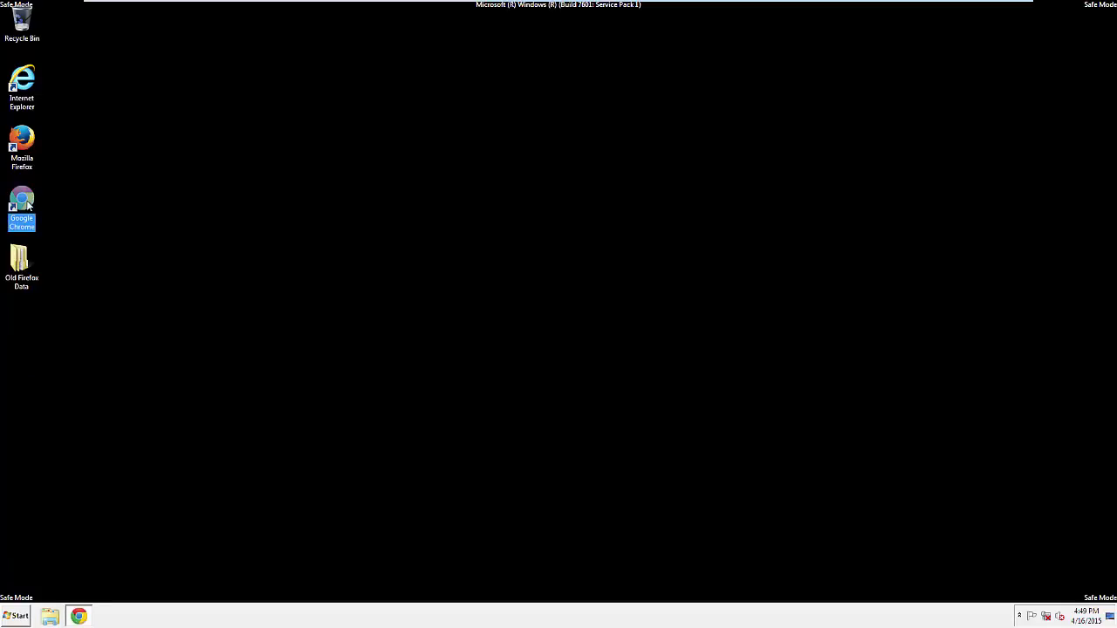
double_click(22, 207)
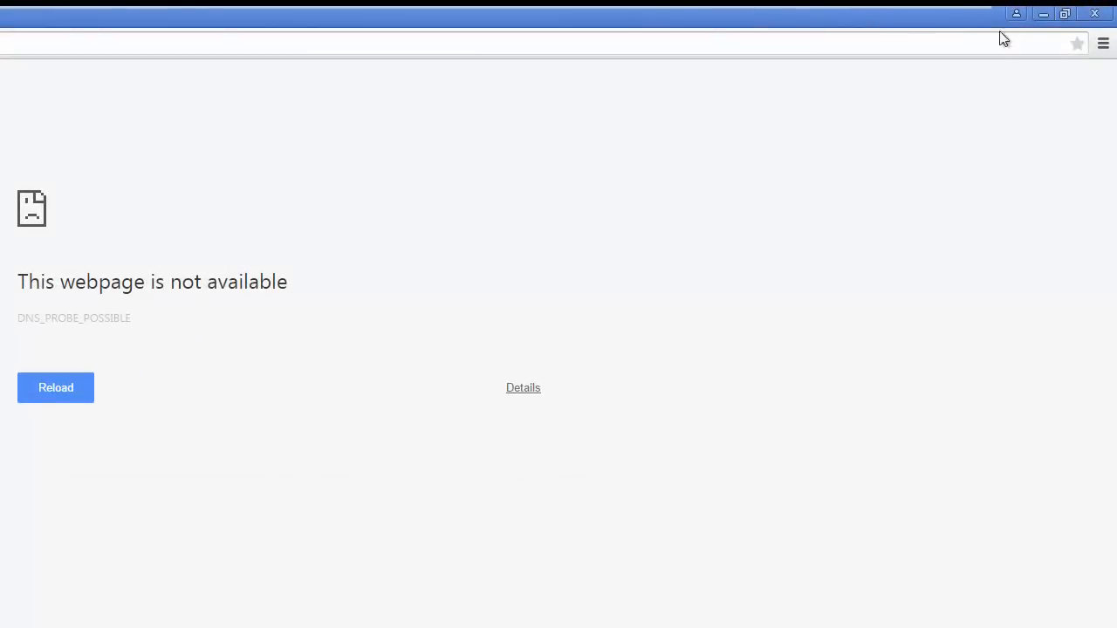
left_click(1103, 43)
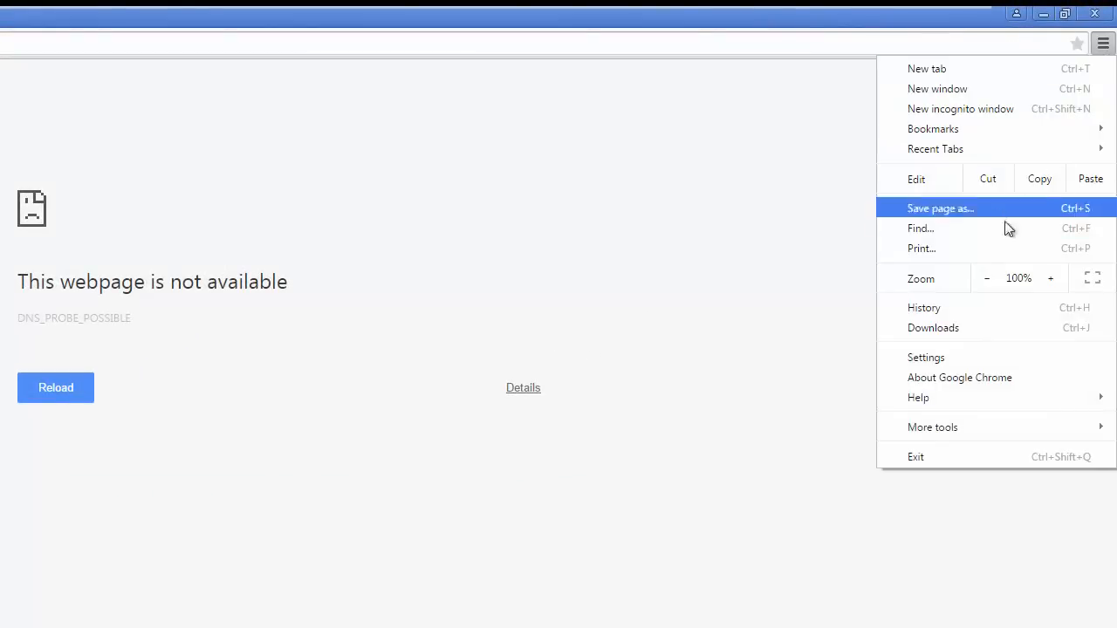
left_click(926, 357)
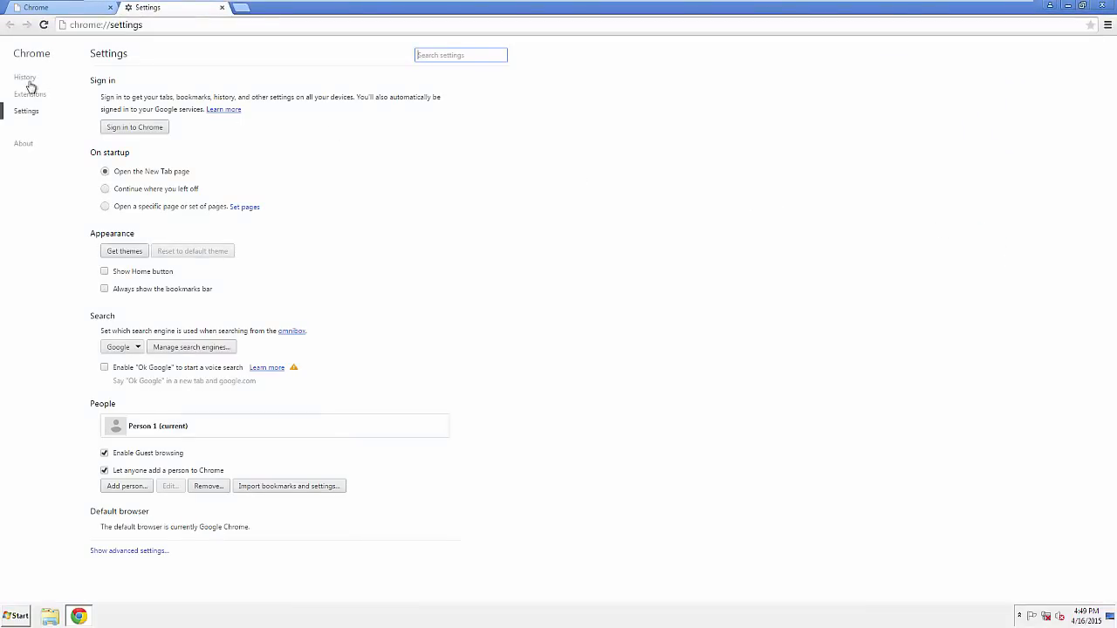
left_click(25, 77)
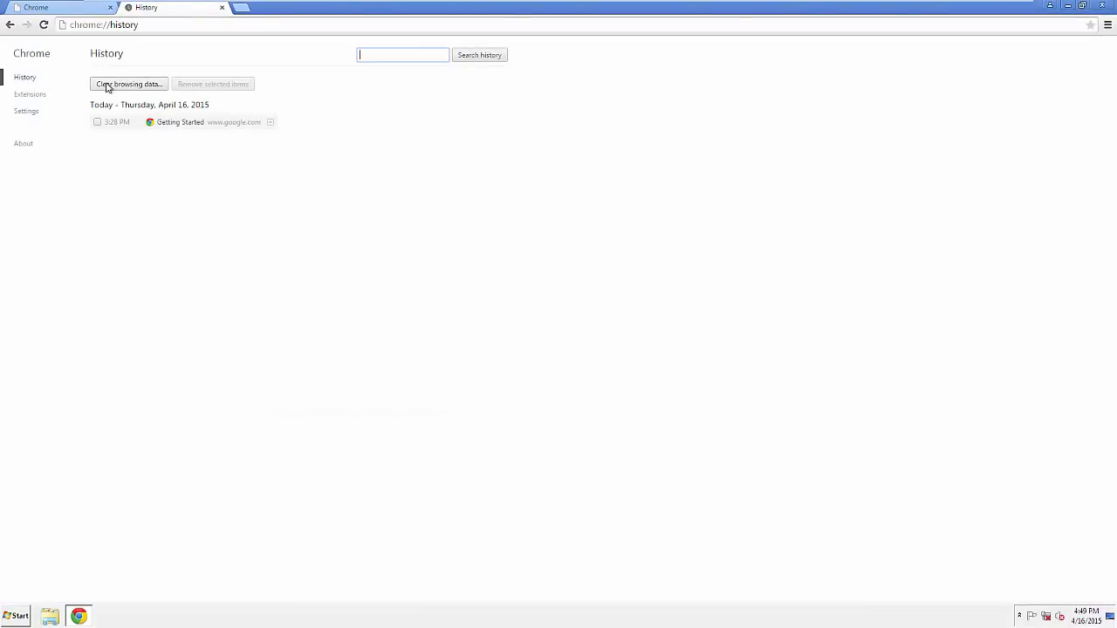
- Clear Chrome browsing data from the beginning of time, including content licenses, except passwords
left_click(128, 84)
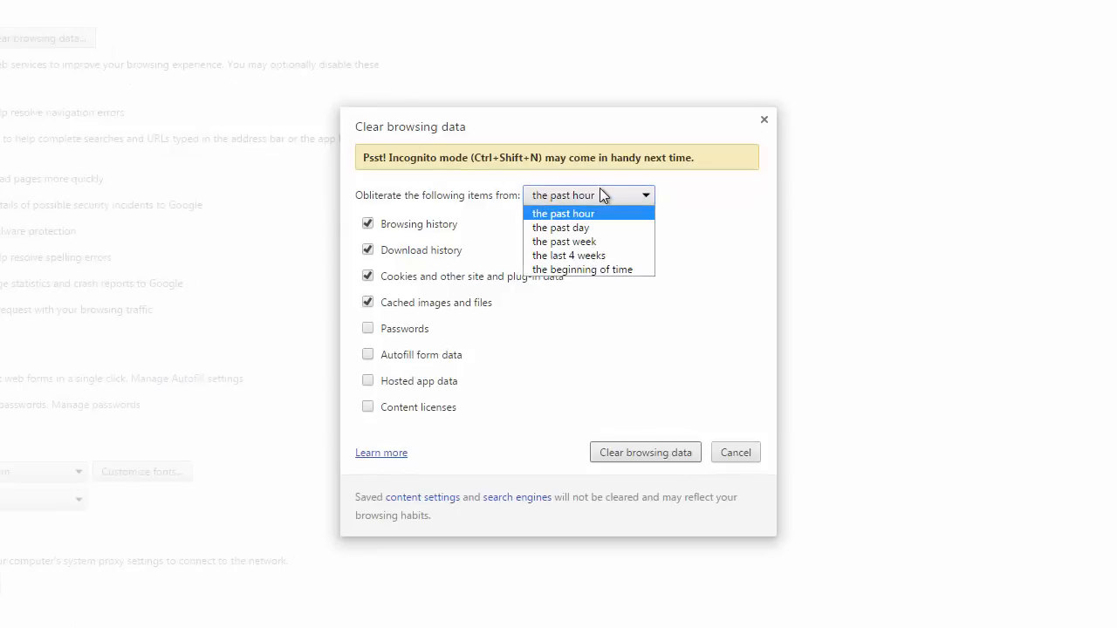
mouse_move(611, 209)
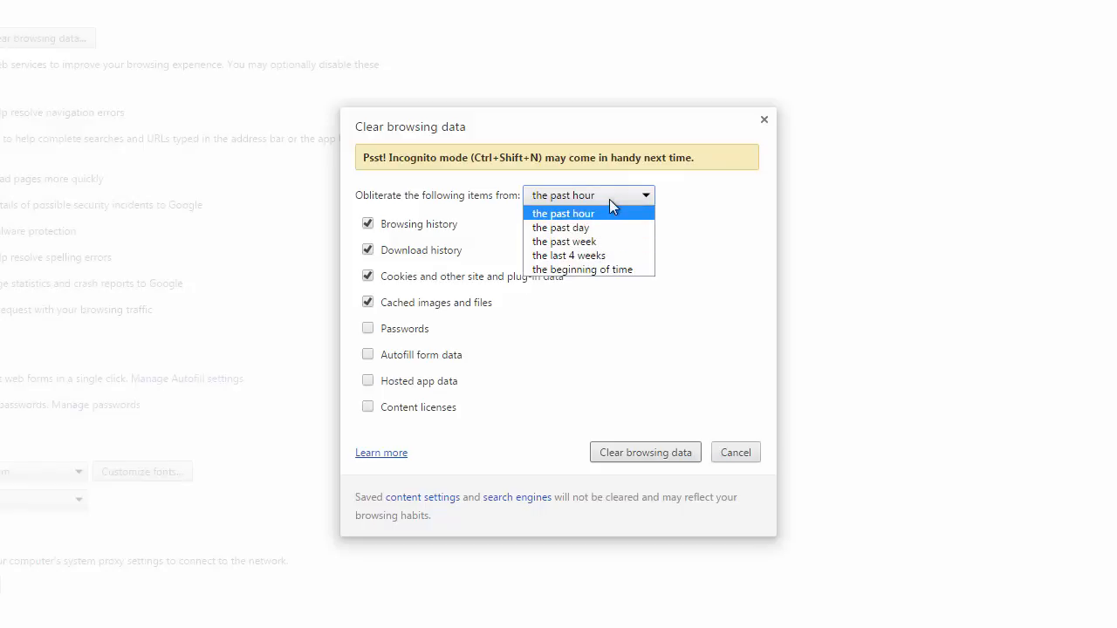
mouse_move(583, 269)
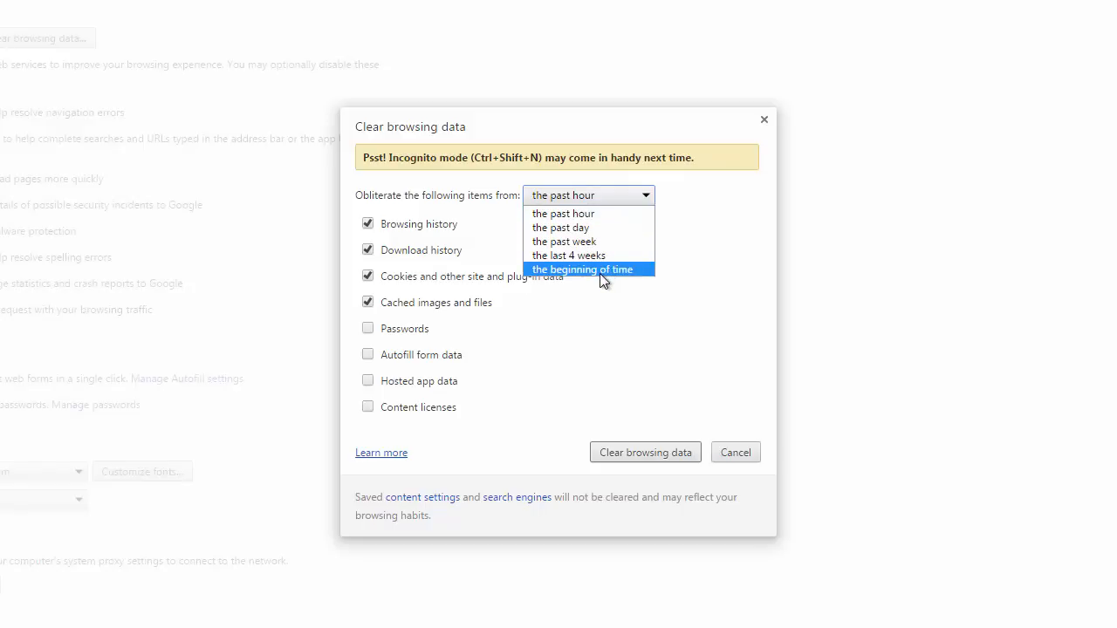
left_click(583, 268)
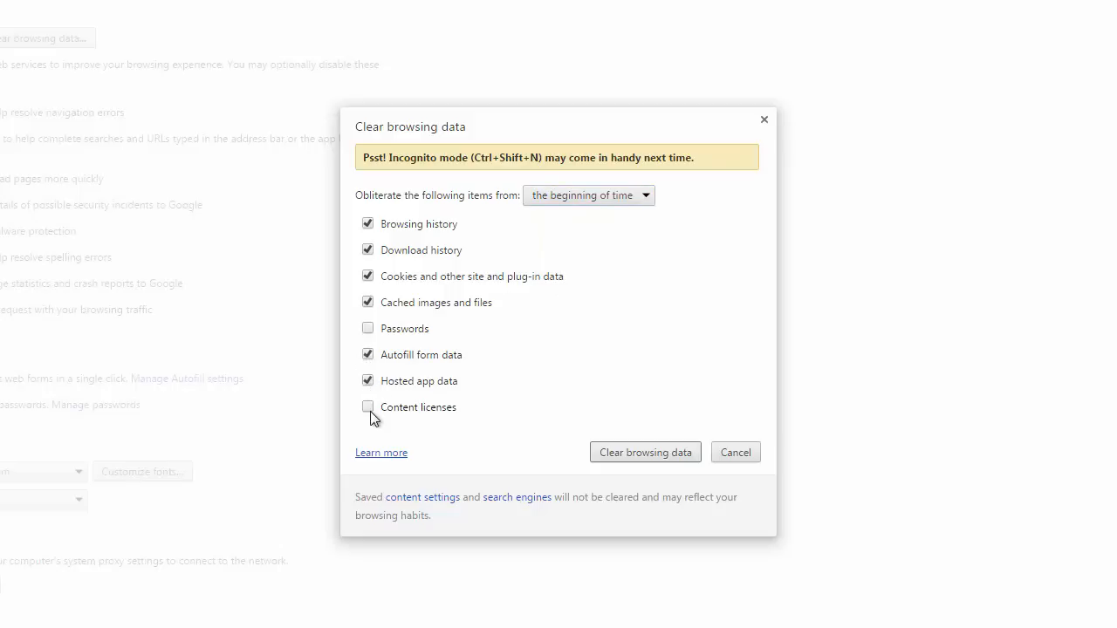
left_click(368, 407)
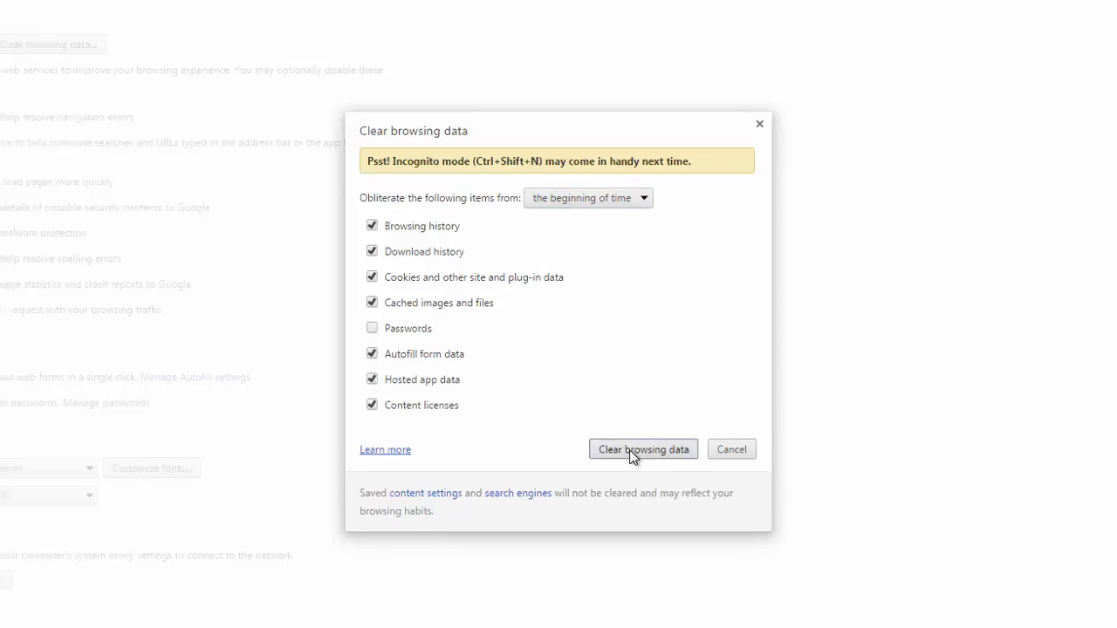
left_click(644, 449)
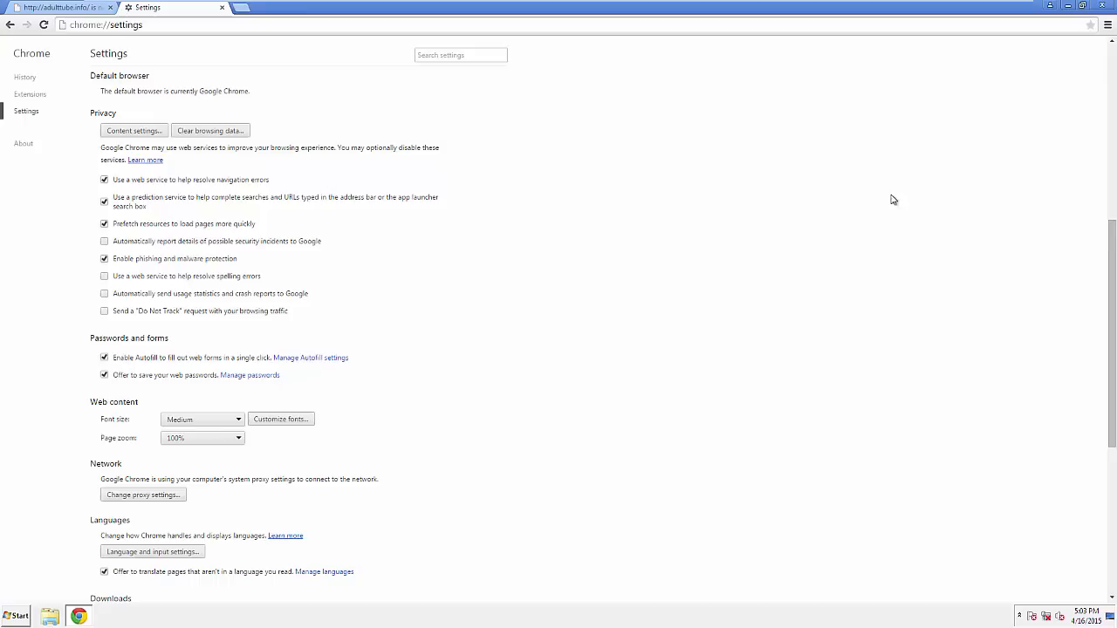
- Reset Chrome settings to defaults and close Chrome
scroll("down", 3)
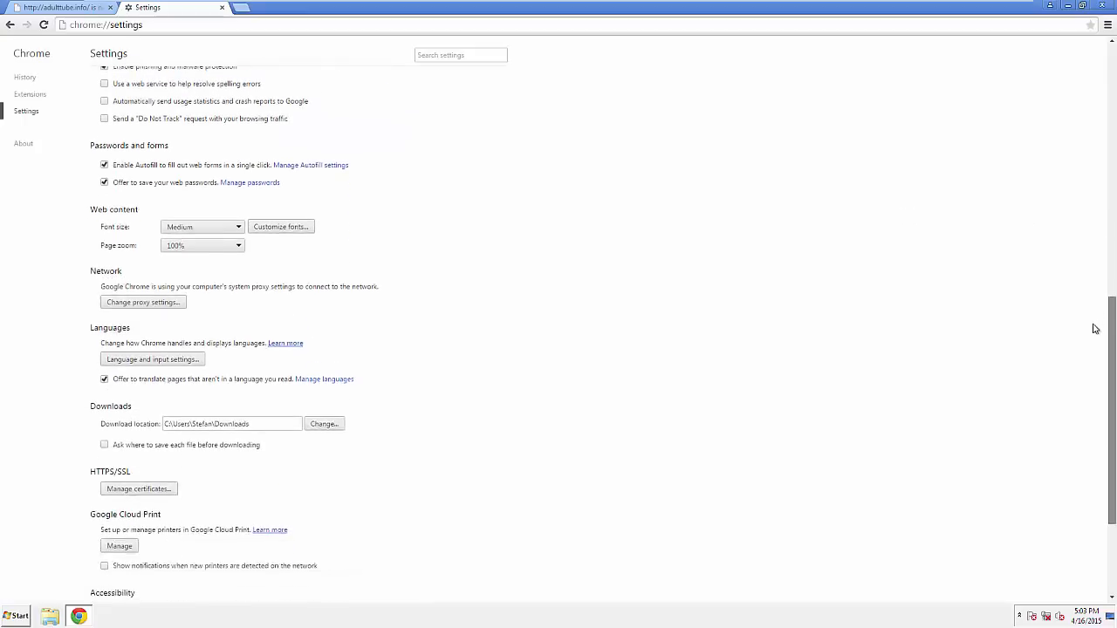
scroll("down", 3)
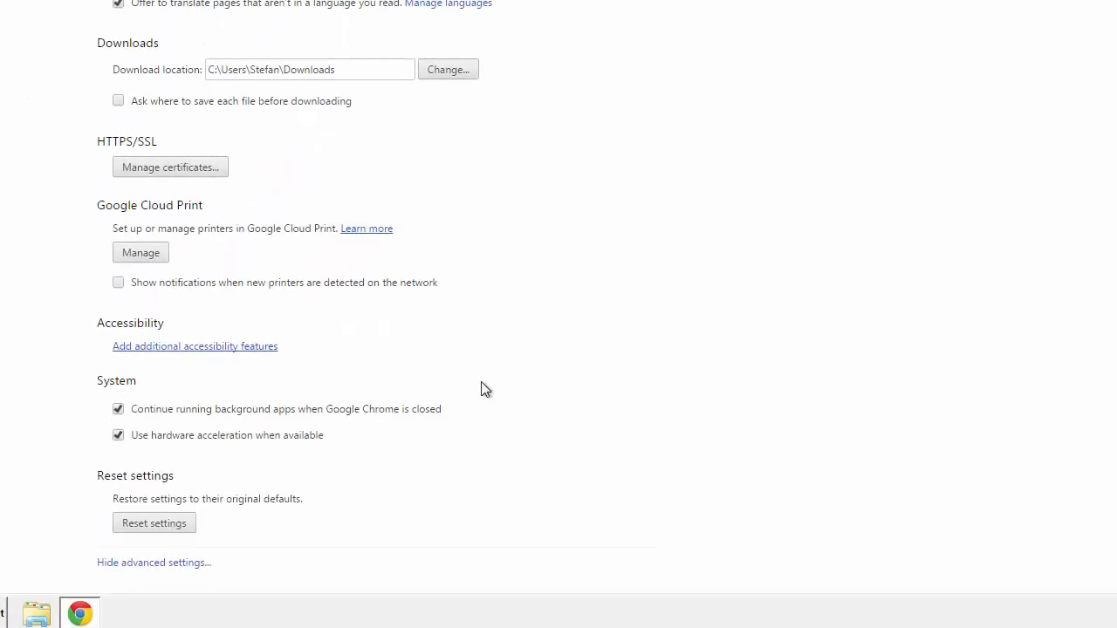
left_click(154, 523)
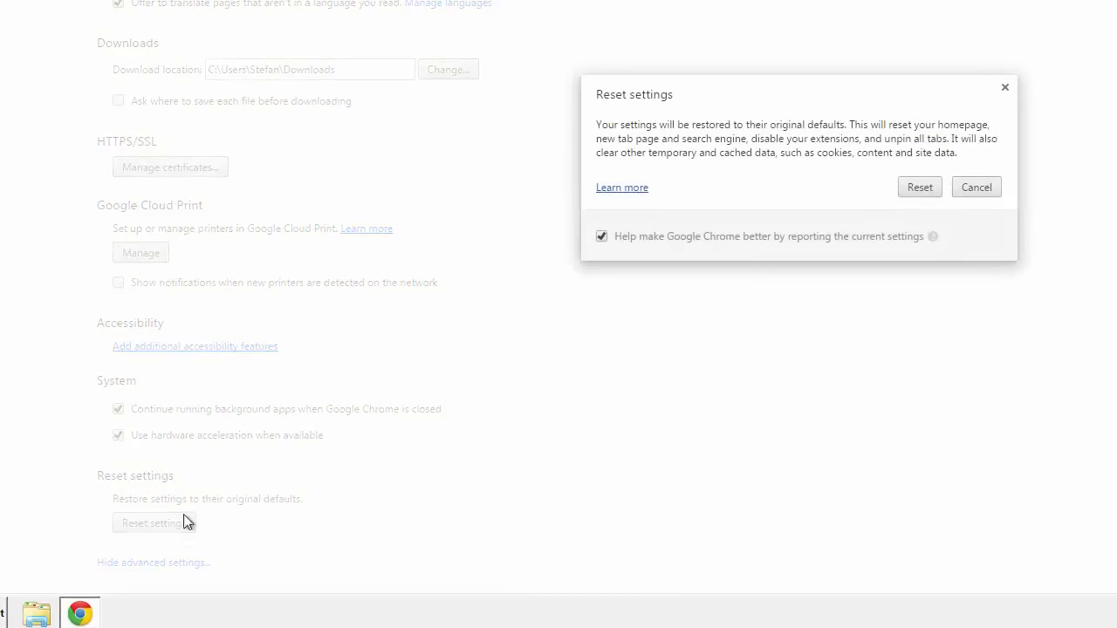
left_click(976, 187)
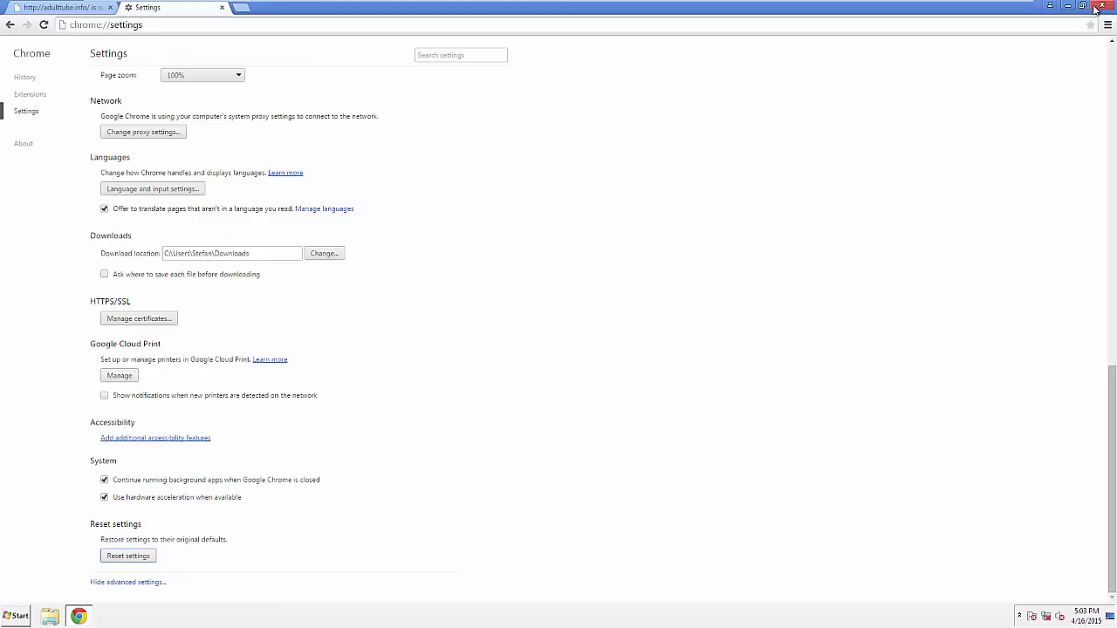
left_click(1101, 6)
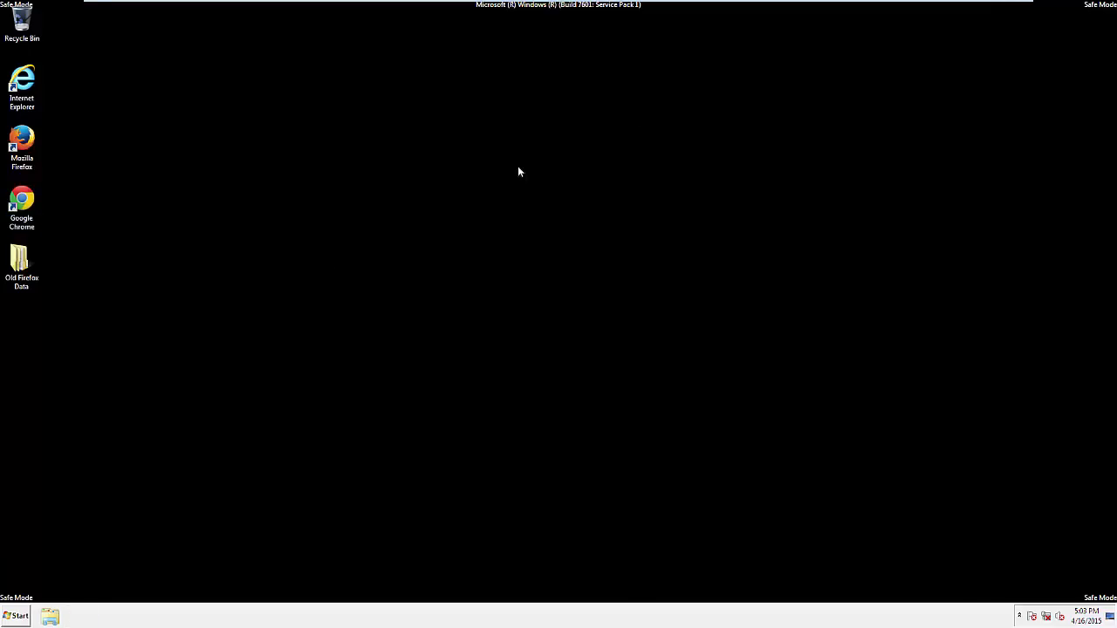
- Restart Windows from the Start menu's Shut down options to leave Safe Mode
left_click(16, 616)
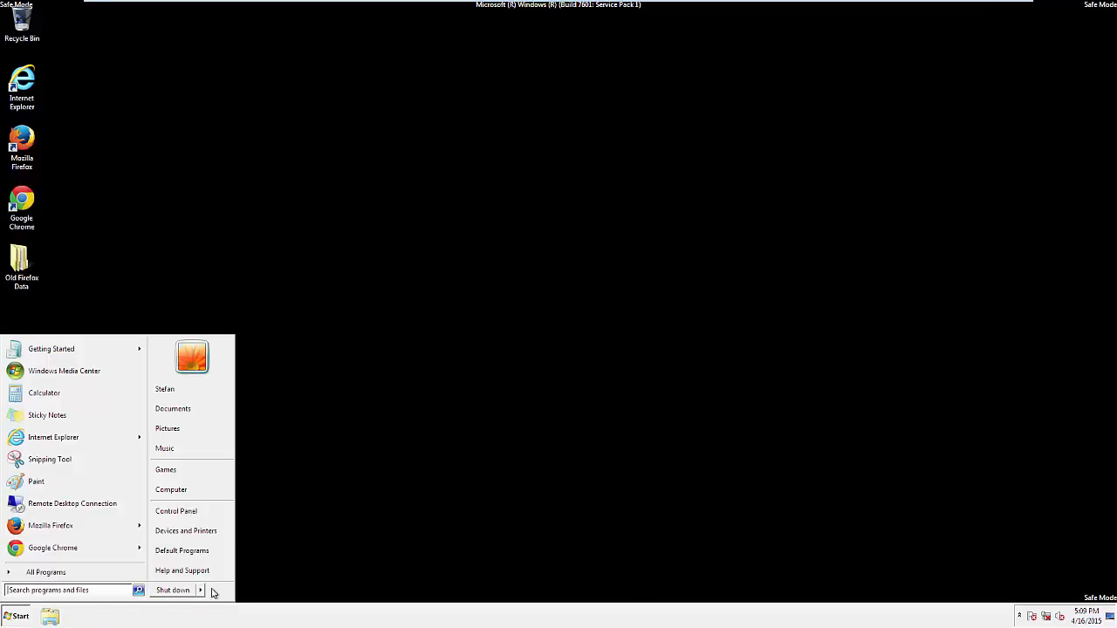
left_click(201, 590)
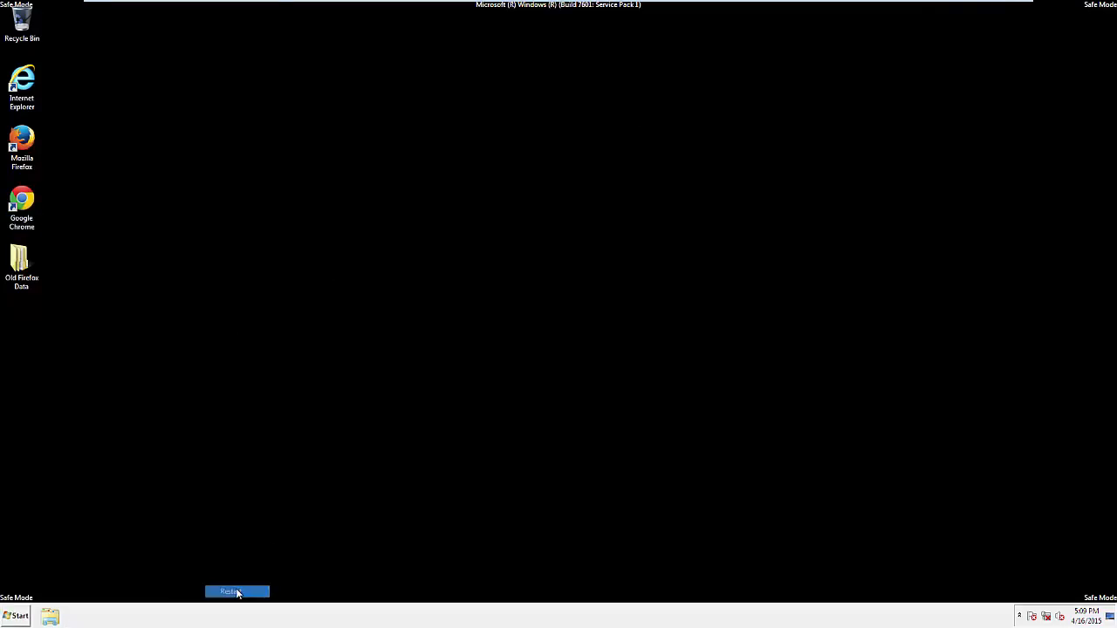
left_click(237, 592)
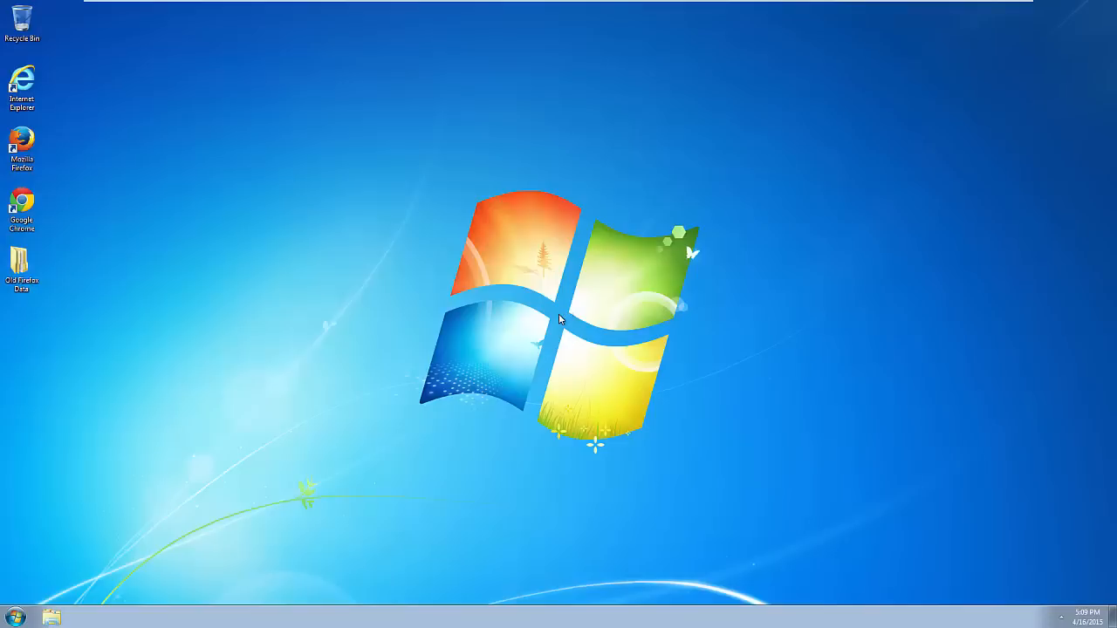
- Launch Internet Explorer from the desktop and verify it opens msn.com, not adulttube.info
left_click(22, 83)
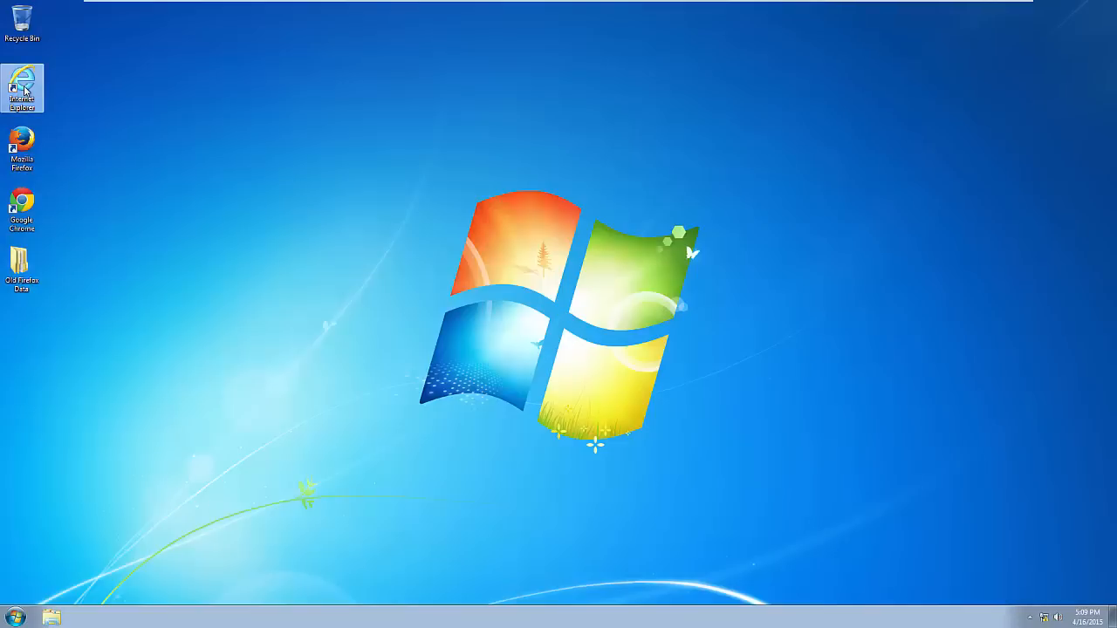
double_click(22, 87)
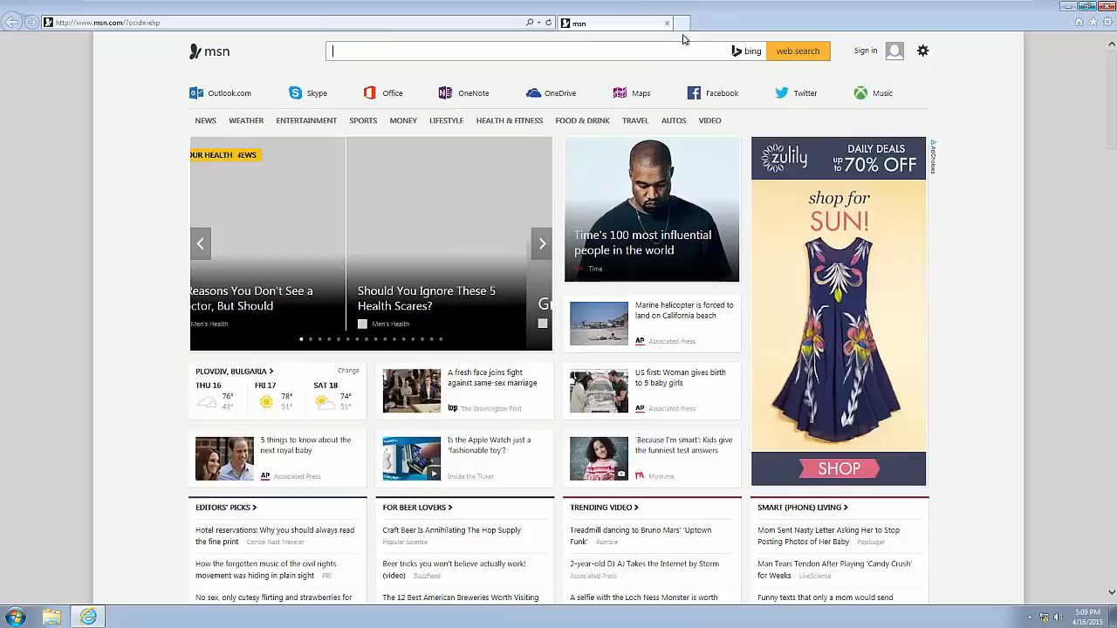
mouse_move(692, 295)
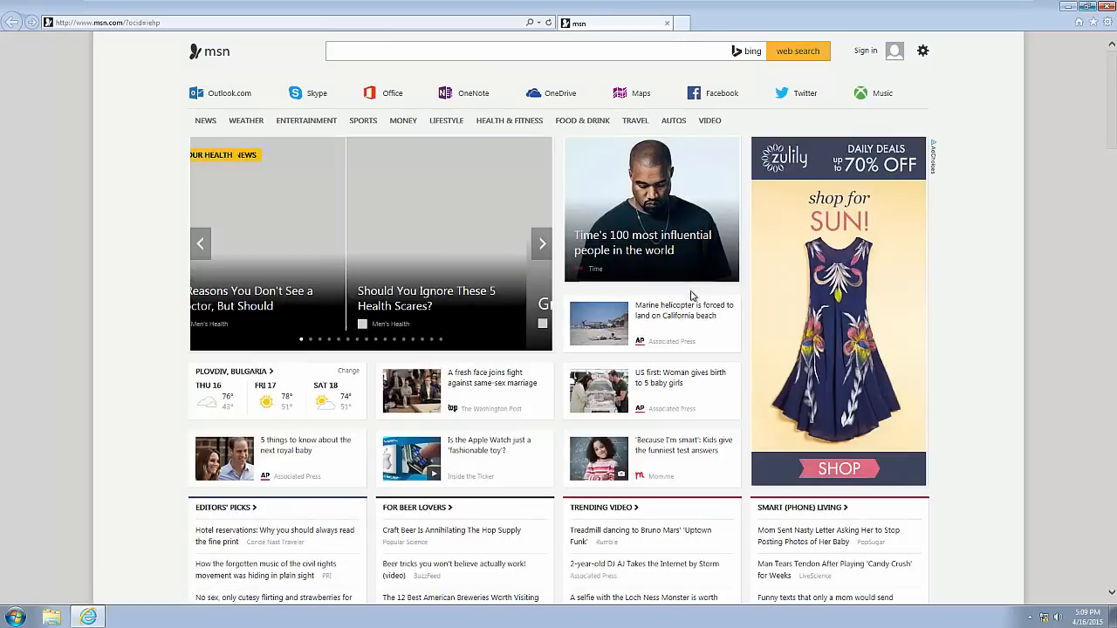
left_click(541, 51)
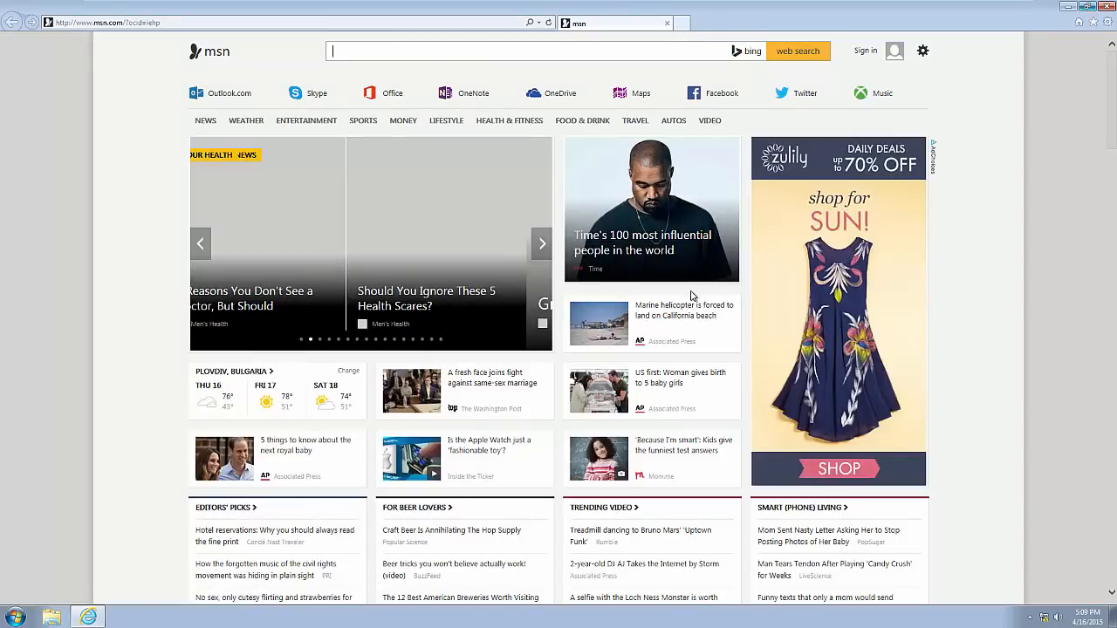